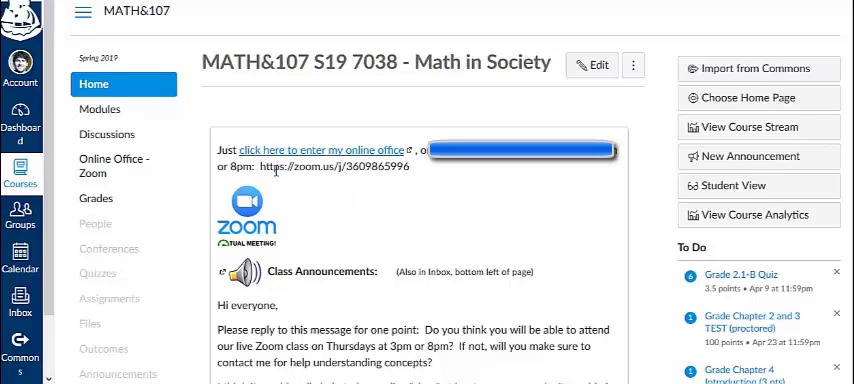
mouse_move(263, 167)
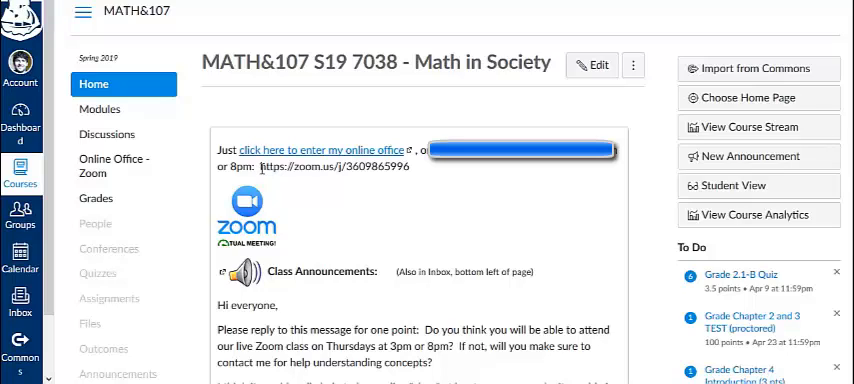
mouse_move(320, 190)
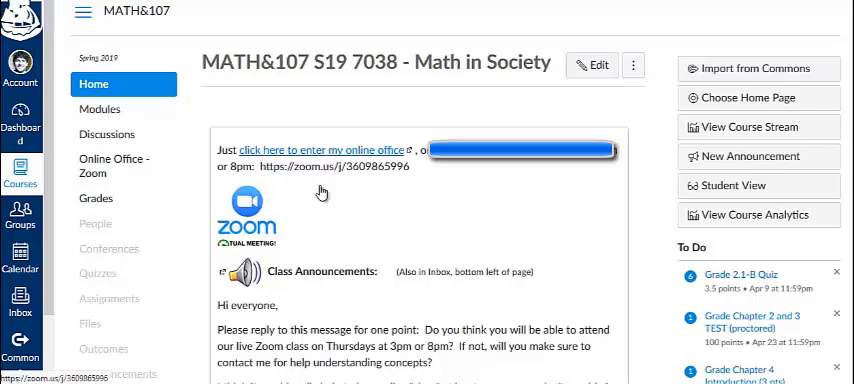
mouse_move(286, 218)
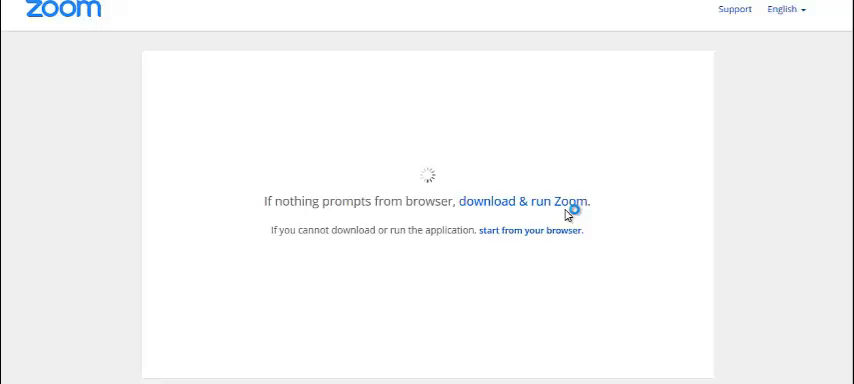
- Launch the class meeting from the launch page and join with computer audio
left_click(533, 200)
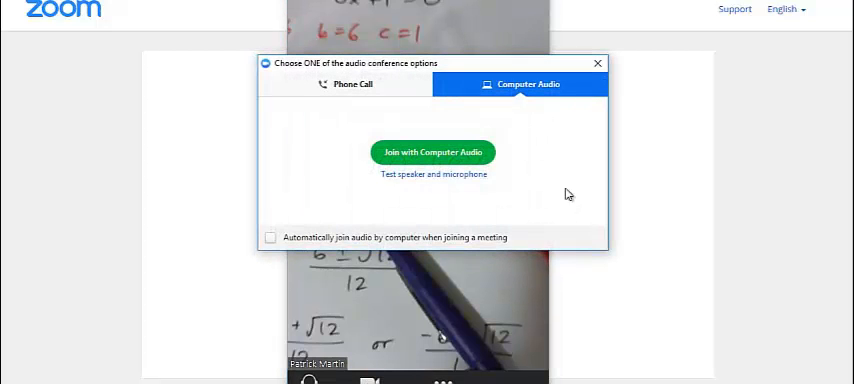
mouse_move(444, 155)
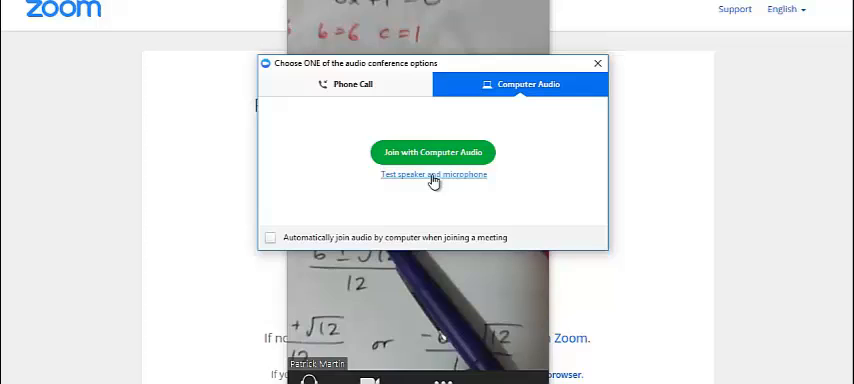
left_click(432, 152)
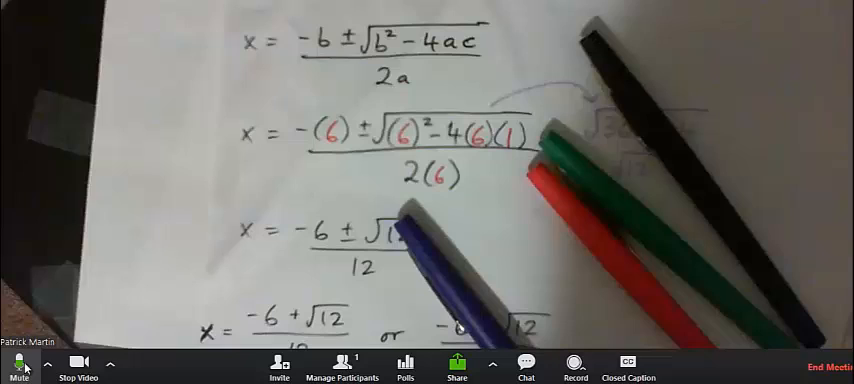
- Mute then unmute the microphone, stop then restart video, and bring up Share Screen
left_click(18, 360)
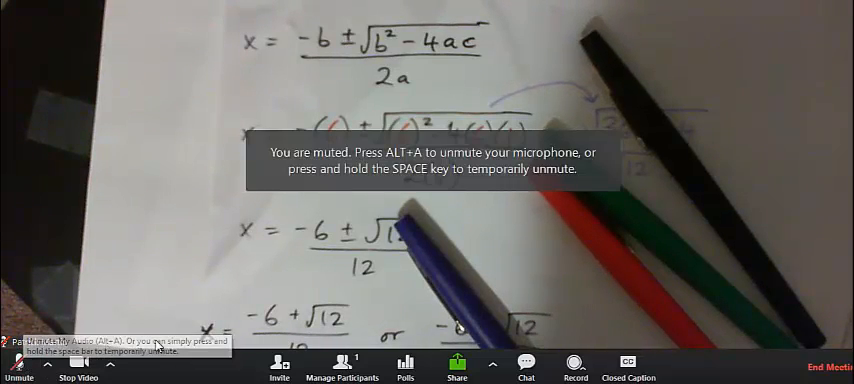
left_click(14, 363)
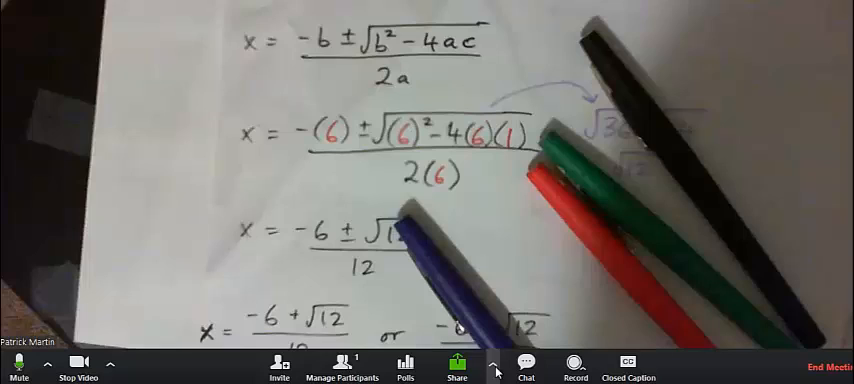
left_click(78, 361)
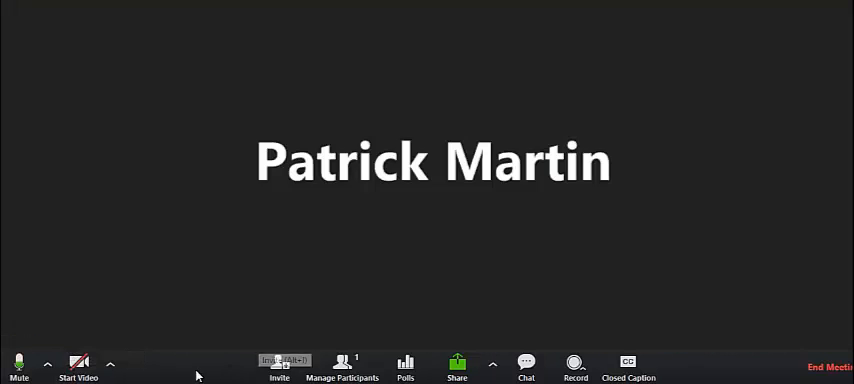
left_click(81, 362)
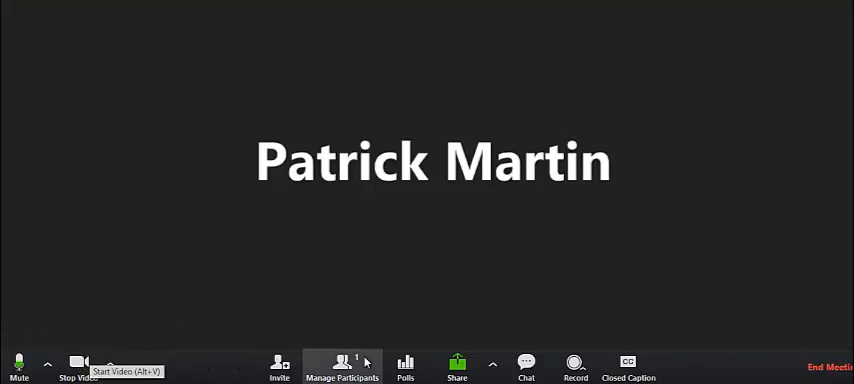
left_click(455, 368)
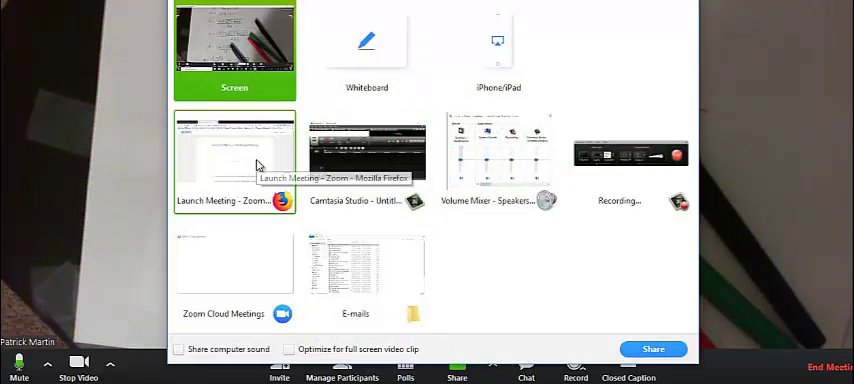
- Select the E-mails window thumbnail, then close the share window without sharing
left_click(365, 263)
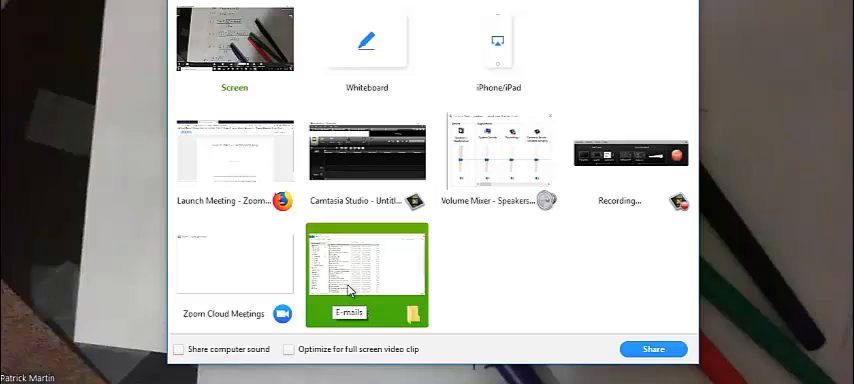
mouse_move(400, 288)
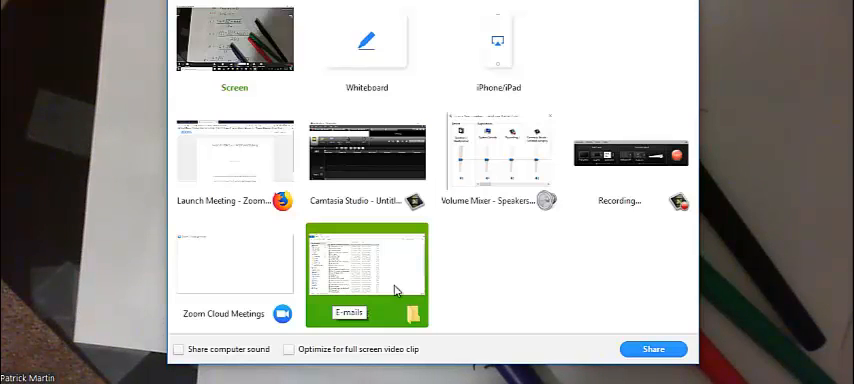
left_click(364, 270)
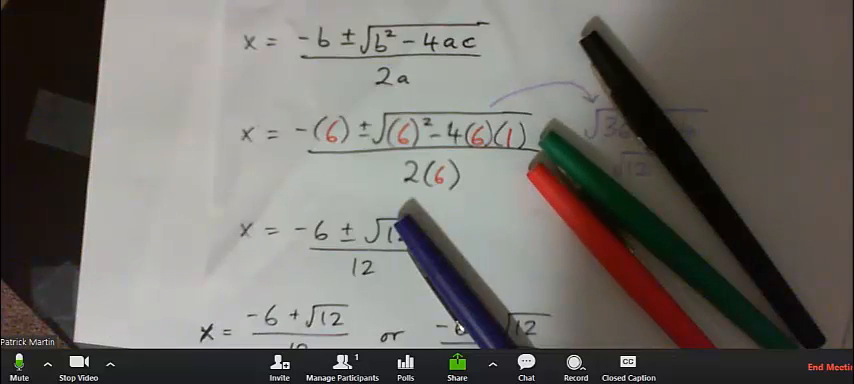
mouse_move(482, 287)
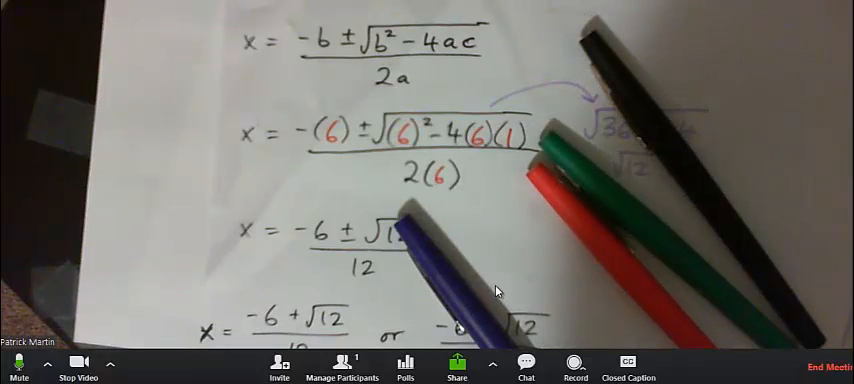